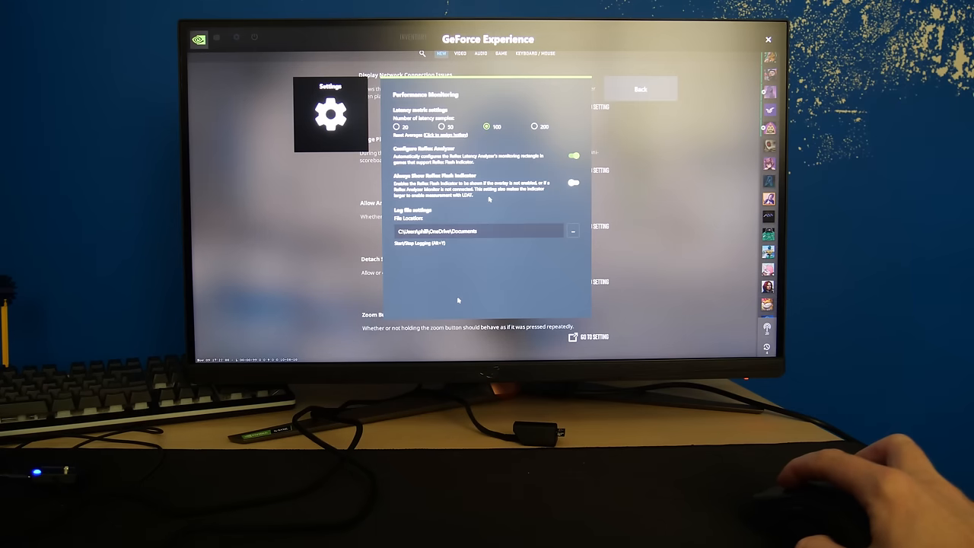
Fill the 29.745 ms PC + Display average and 29.95 ms LDAT average cells yellow
click(573, 182)
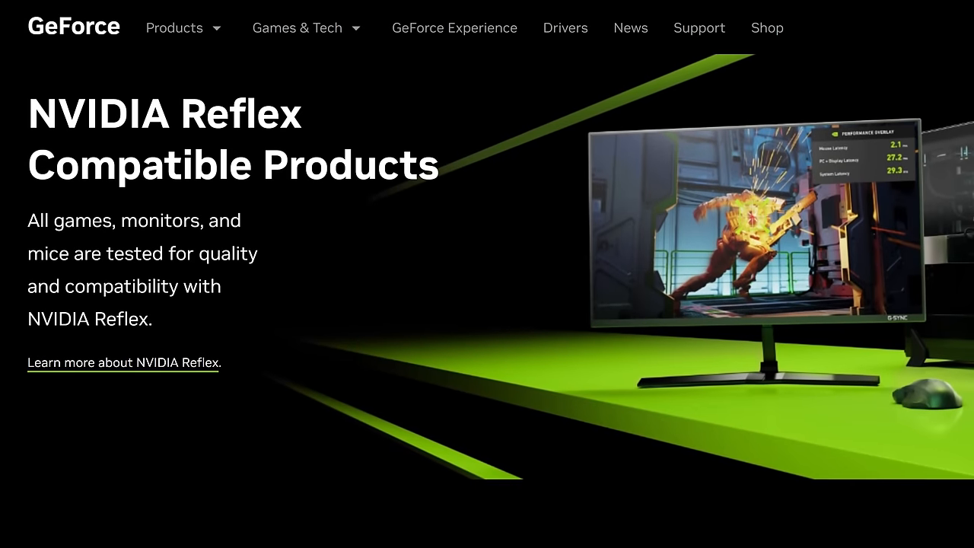
scroll(down, 3)
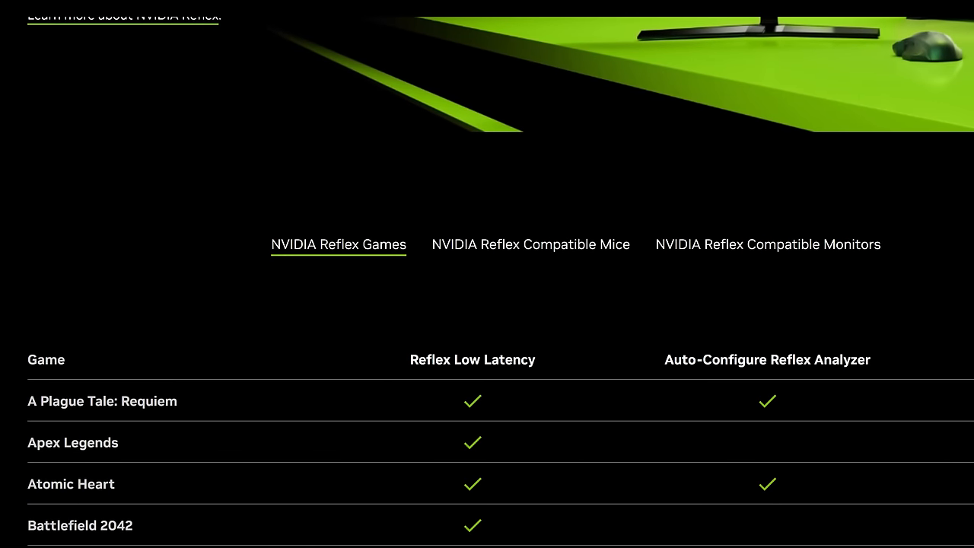
click(767, 244)
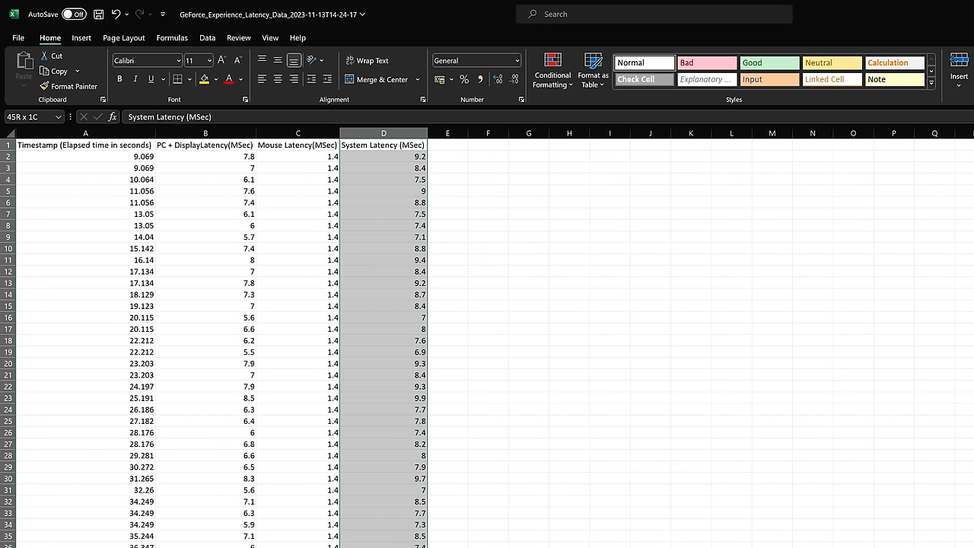
click(384, 145)
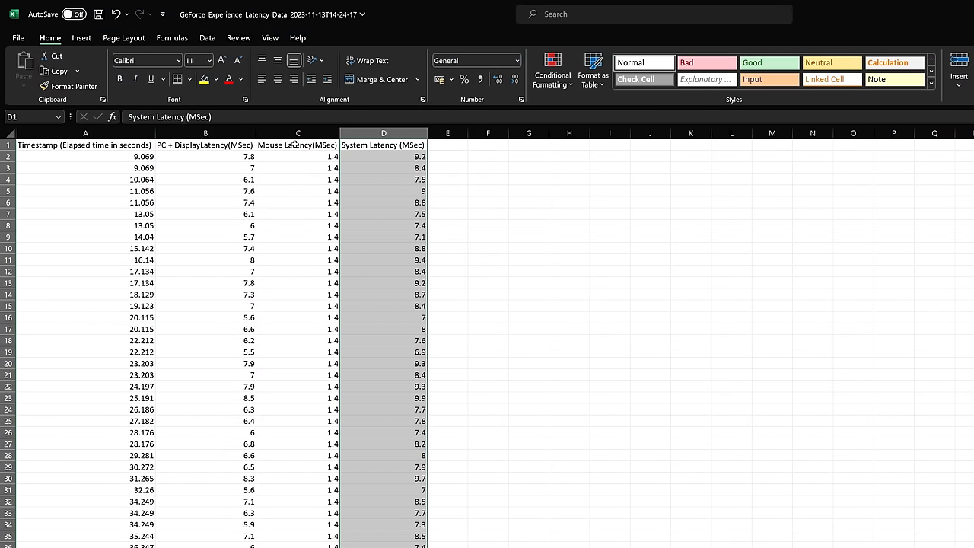
click(298, 144)
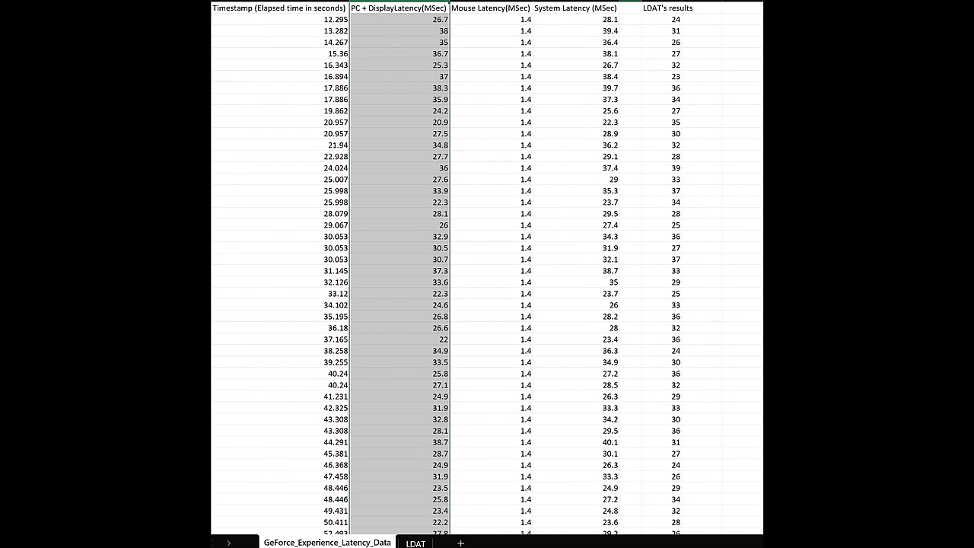
scroll(down, 3)
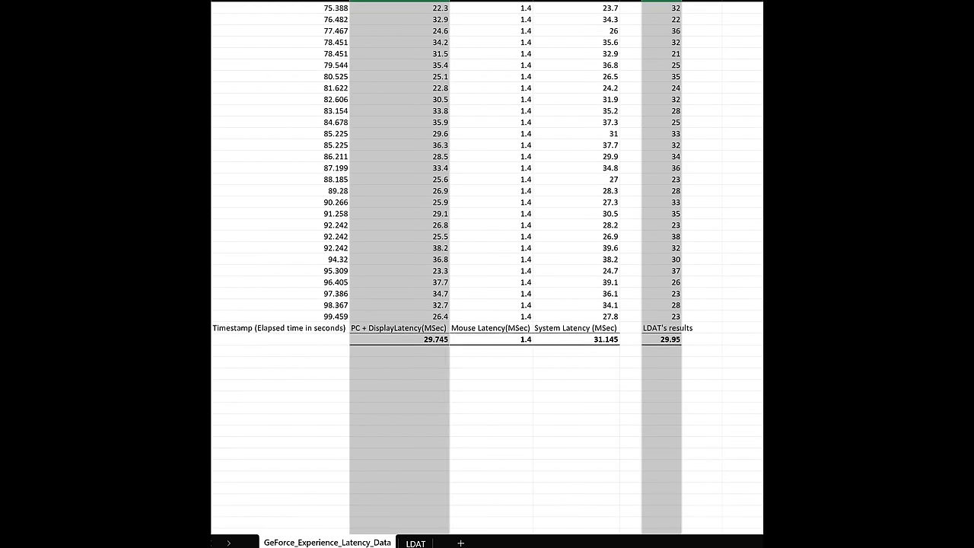
scroll(up, 3)
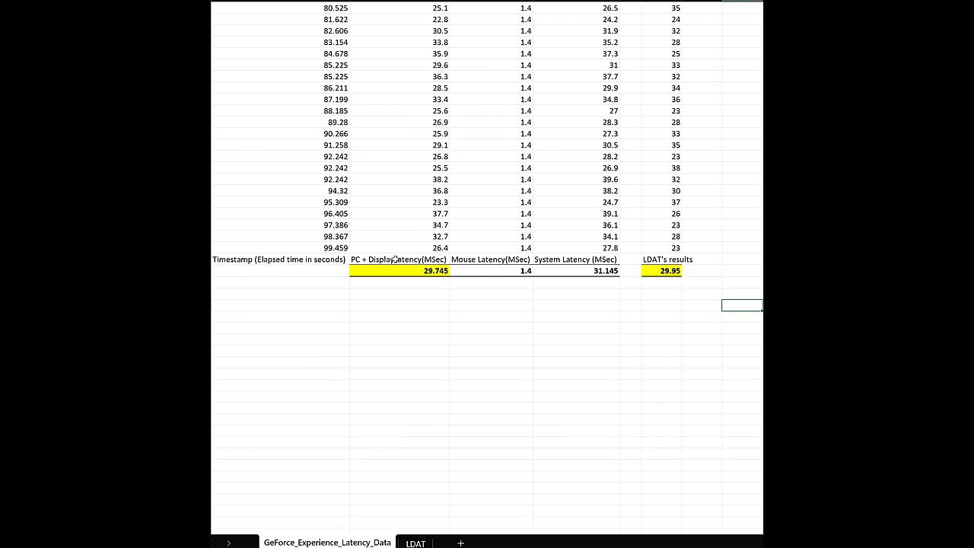